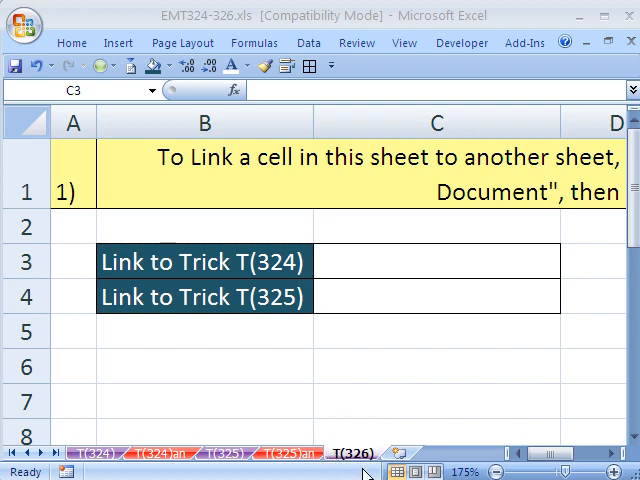
mouse_move(114, 340)
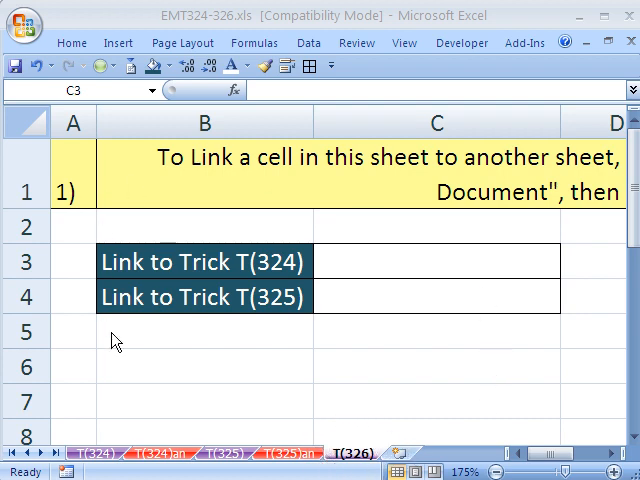
mouse_move(422, 336)
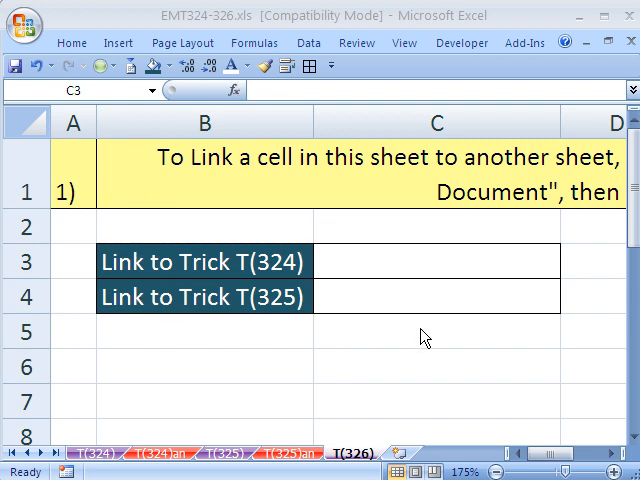
- Select C3 on T(326), glance at T(324), and bring up the Hyperlink command for C3
click(436, 262)
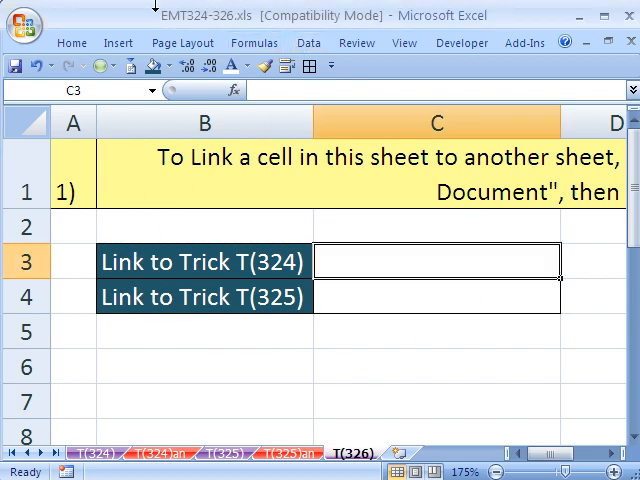
mouse_move(204, 22)
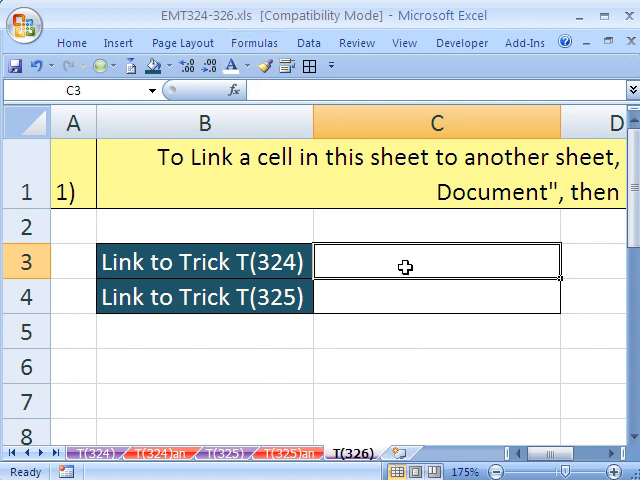
mouse_move(468, 262)
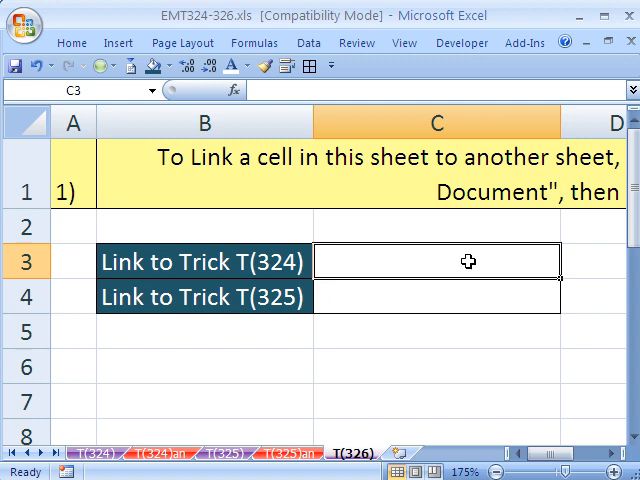
mouse_move(292, 360)
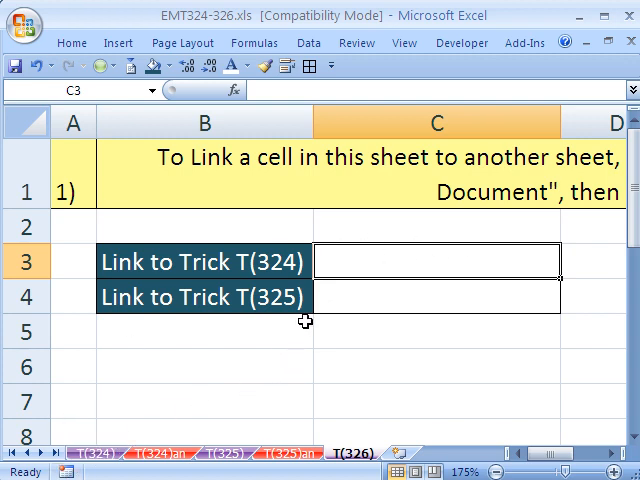
mouse_move(344, 328)
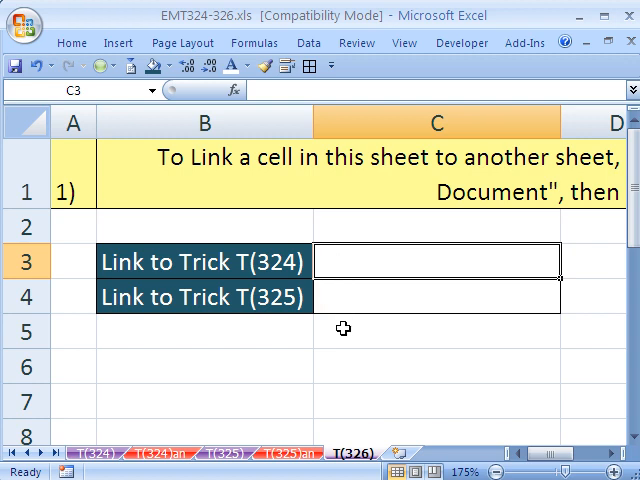
mouse_move(136, 412)
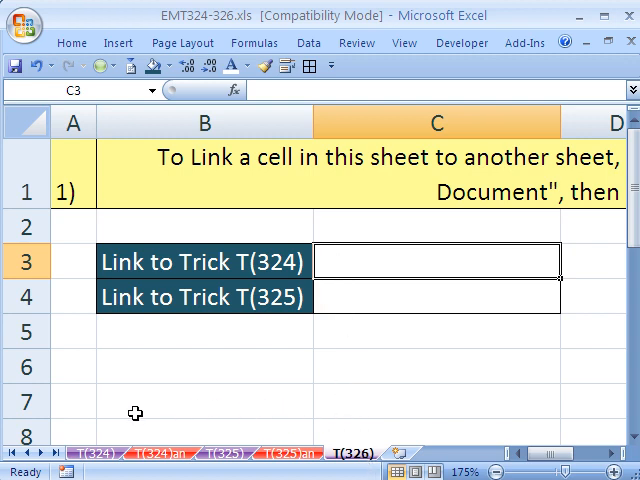
mouse_move(364, 256)
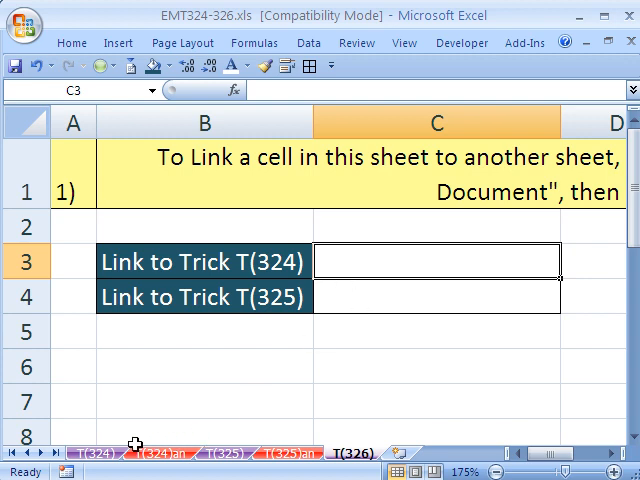
click(96, 460)
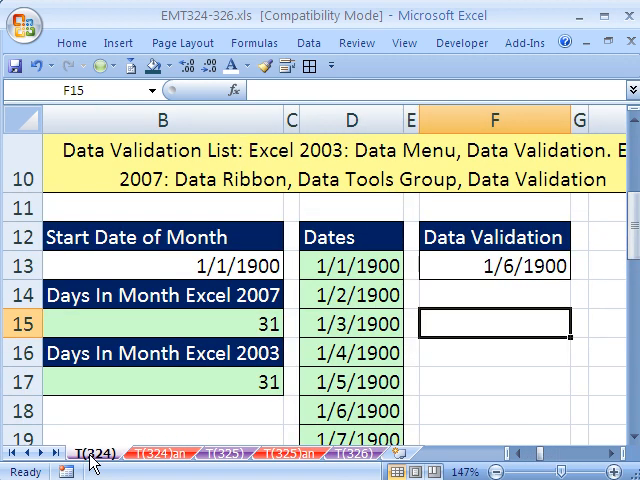
click(160, 264)
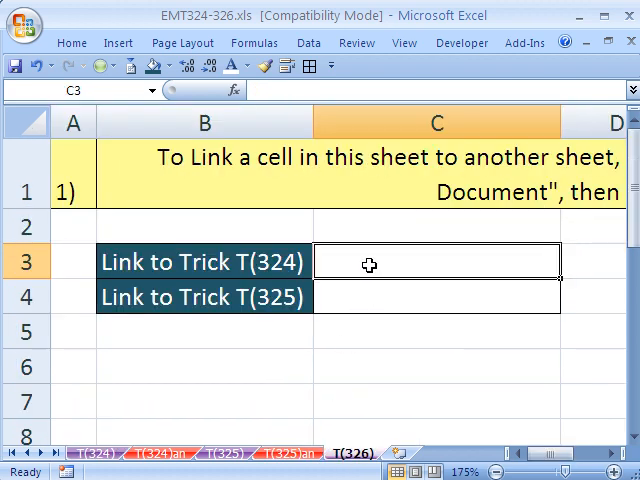
right_click(370, 264)
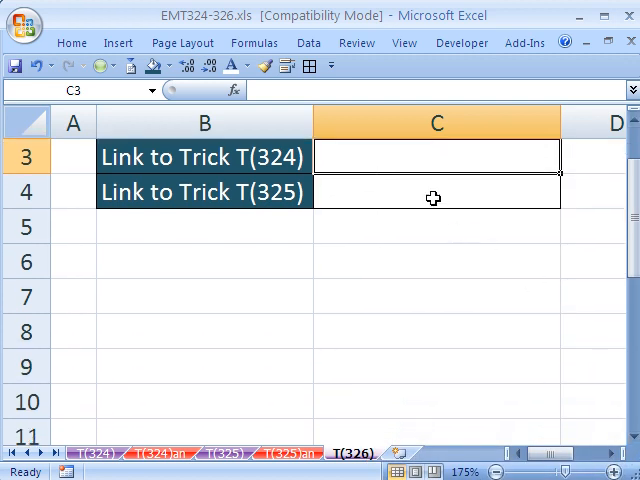
right_click(434, 196)
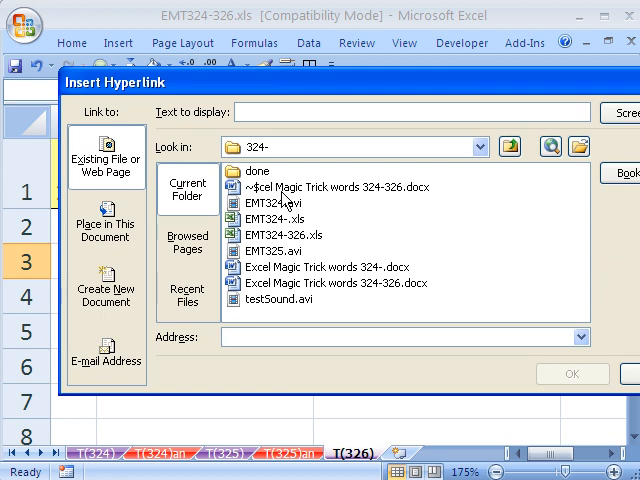
mouse_move(284, 224)
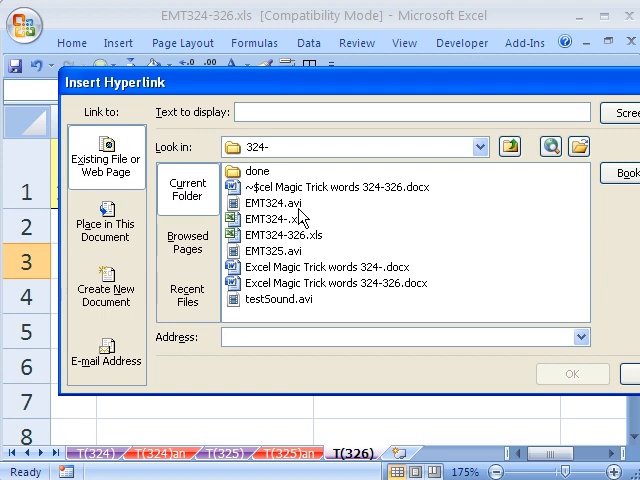
- Choose Place in This Document so C3's link targets cell B13 on T(324)
click(106, 228)
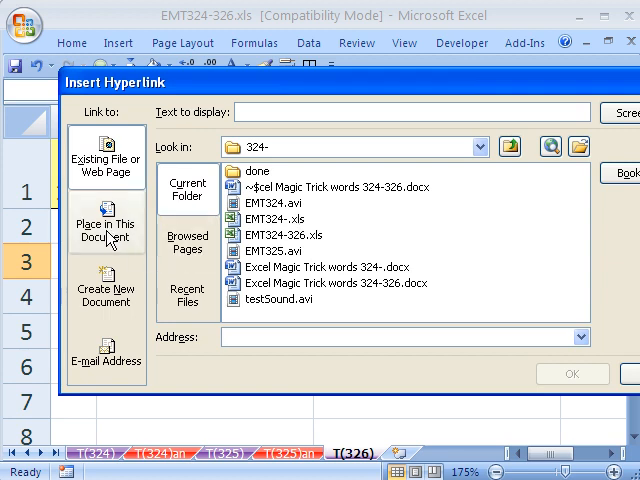
click(106, 230)
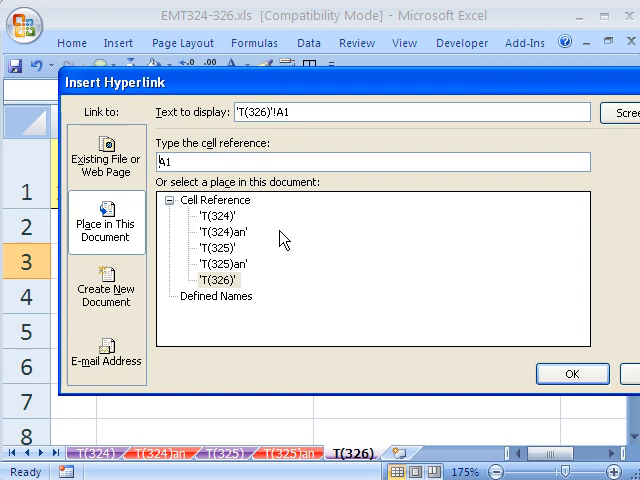
click(210, 212)
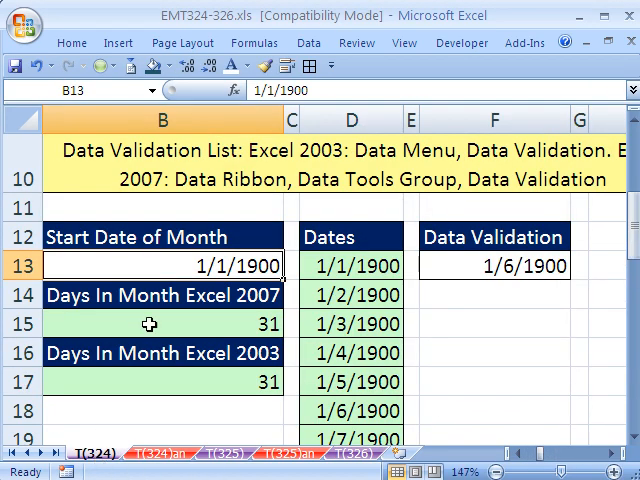
mouse_move(260, 476)
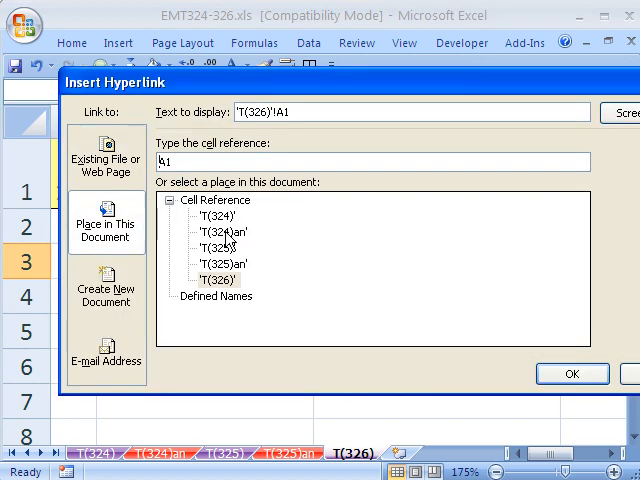
- Link C3 to T(324) cell B13 with display text 'StartDateDataValidation' and confirm
click(212, 228)
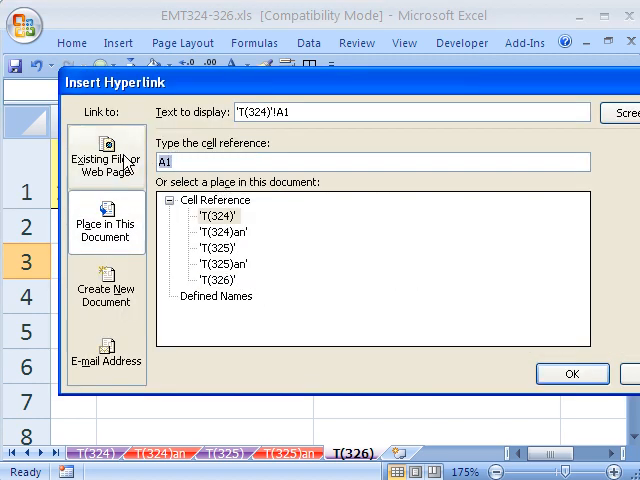
text(b13)
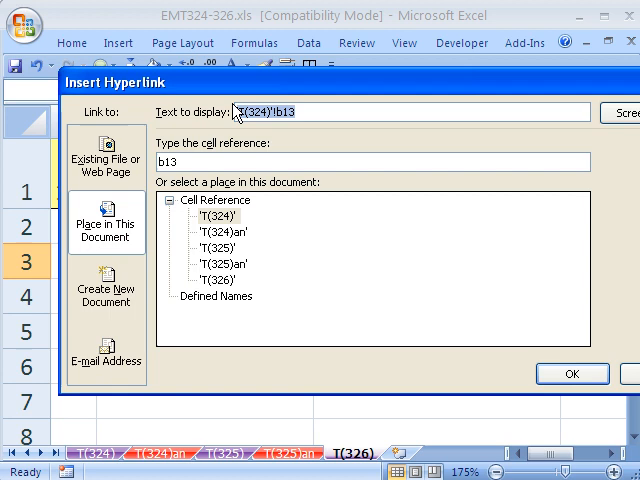
text(Start)
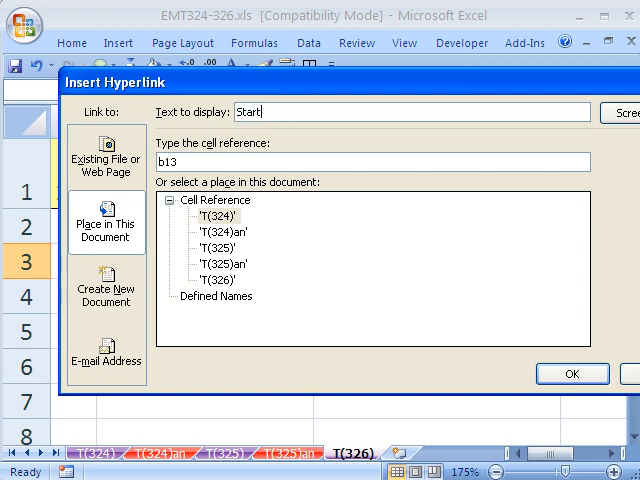
text(Date)
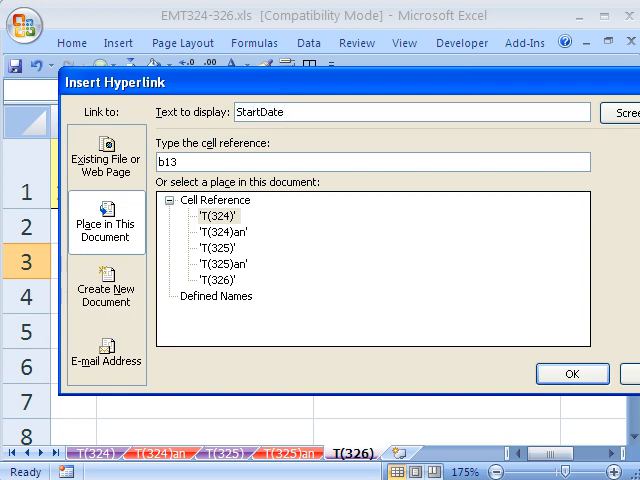
mouse_move(336, 416)
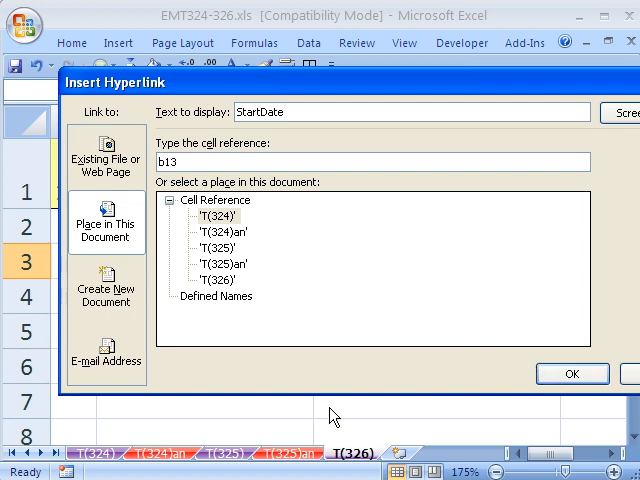
text(D)
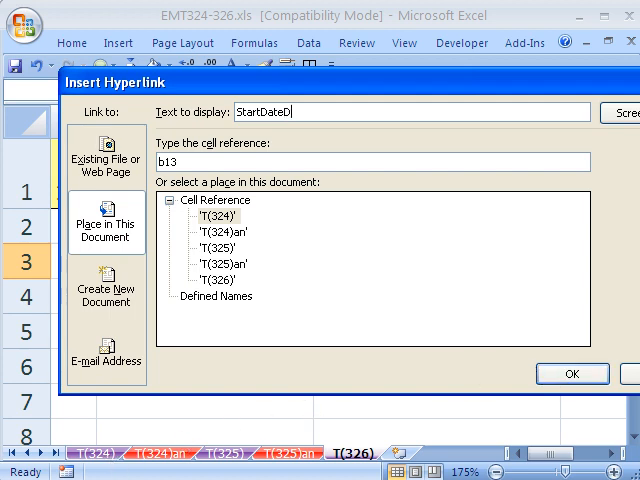
text(ataValid)
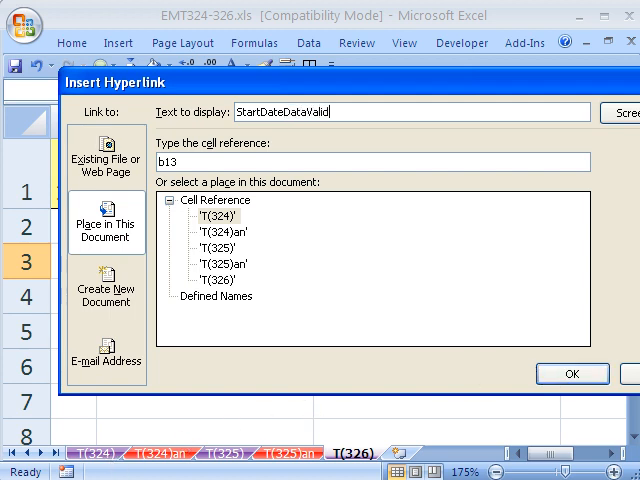
text(ation)
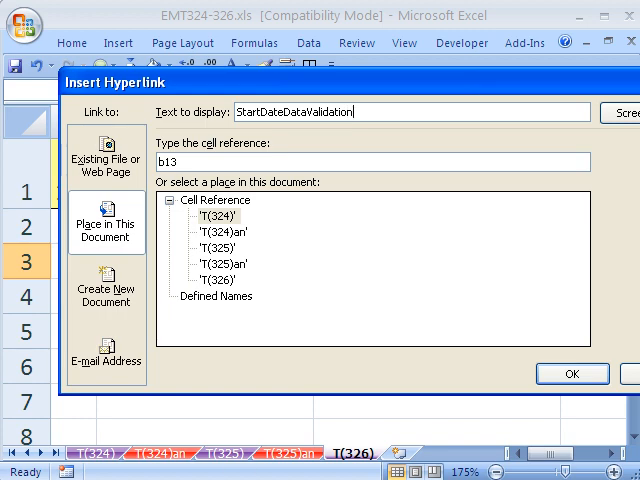
click(572, 372)
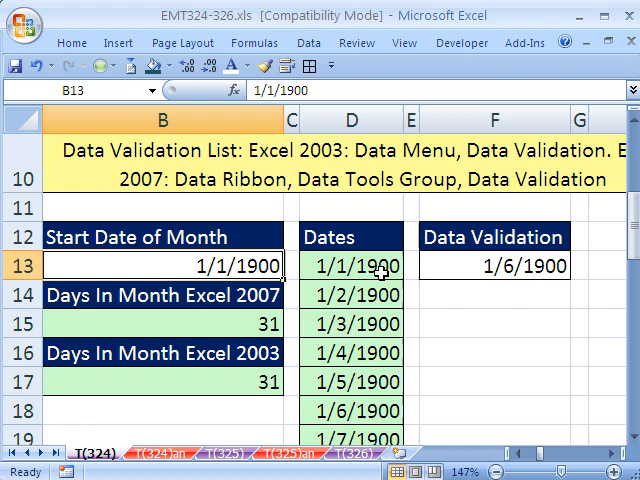
mouse_move(280, 220)
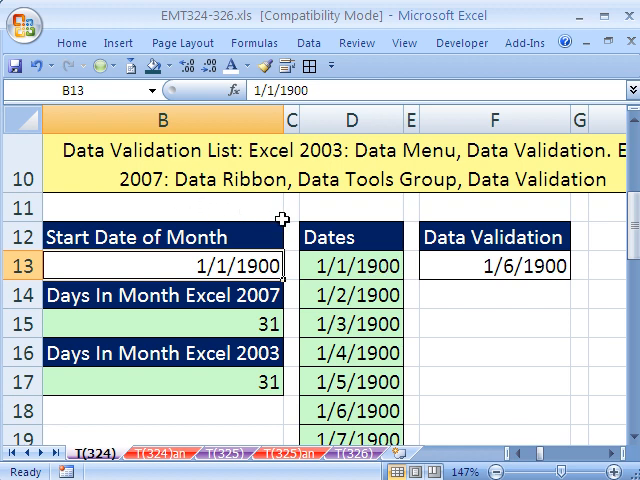
mouse_move(392, 316)
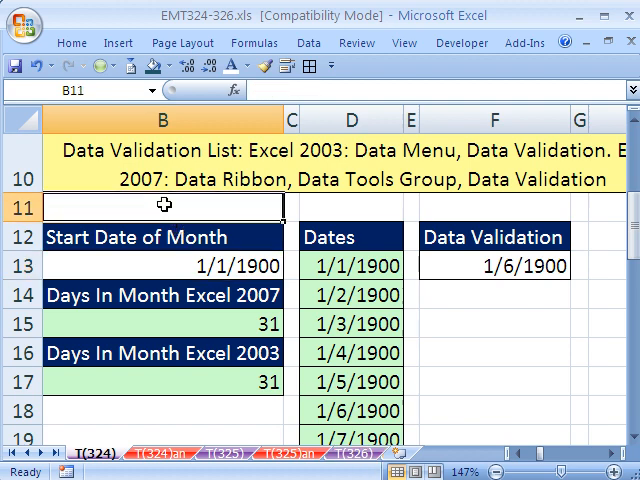
scroll(down, 3)
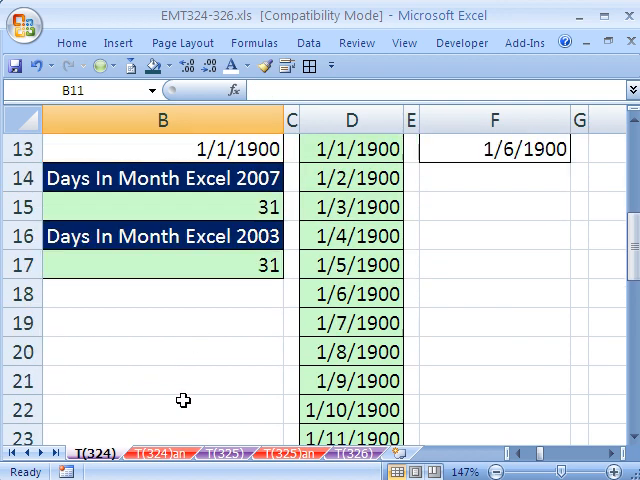
- Enter 'Back To Table Of Content' in B20 and link it to A1 on T(326)
text(Back To)
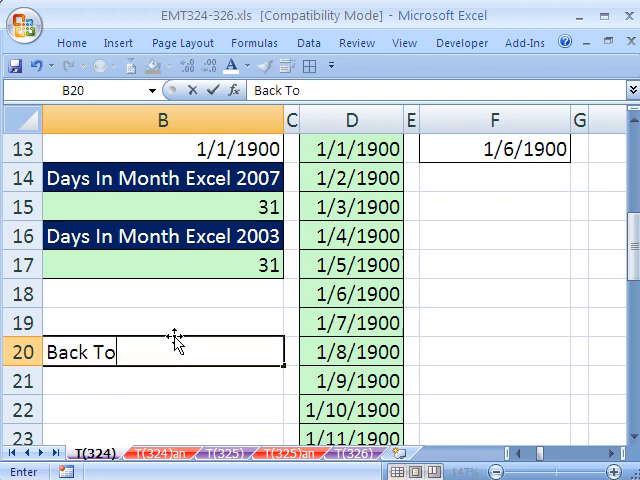
text(Table Of)
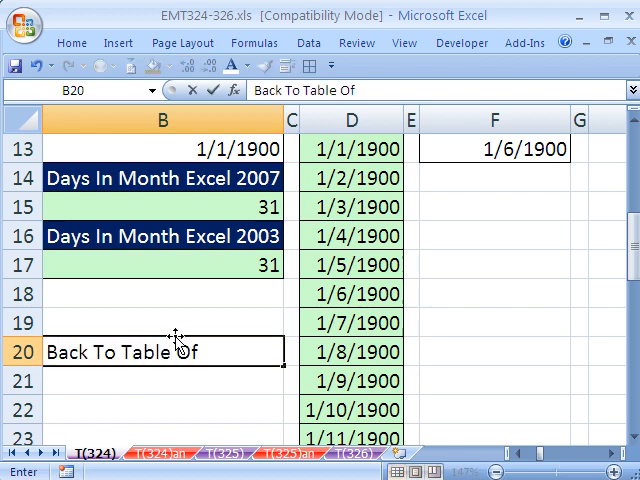
text(Content)
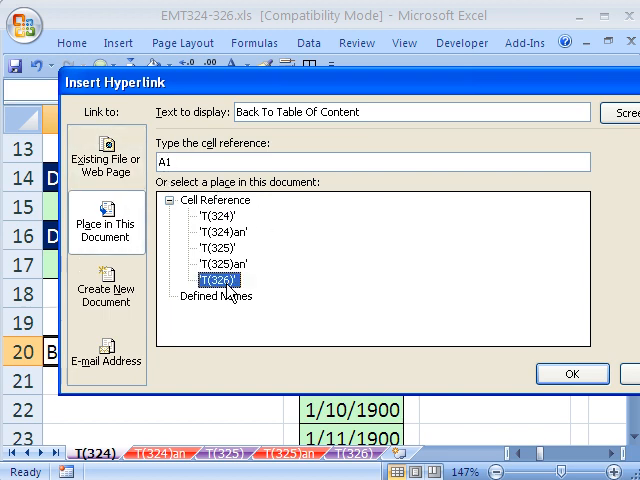
click(572, 372)
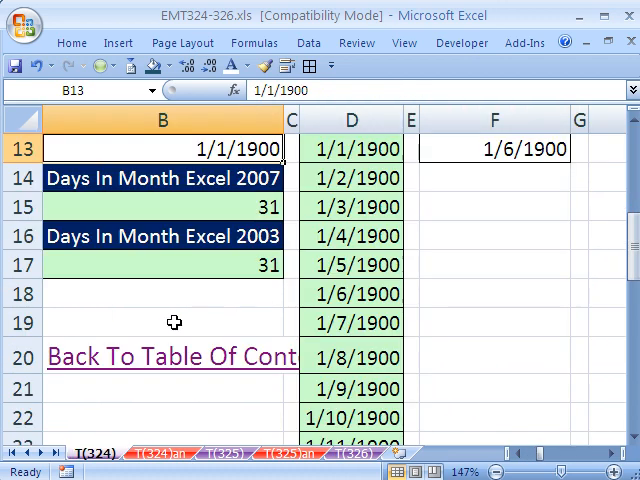
- Check the Start Date cell C13 on T(325), then return to sheet T(326)
click(348, 452)
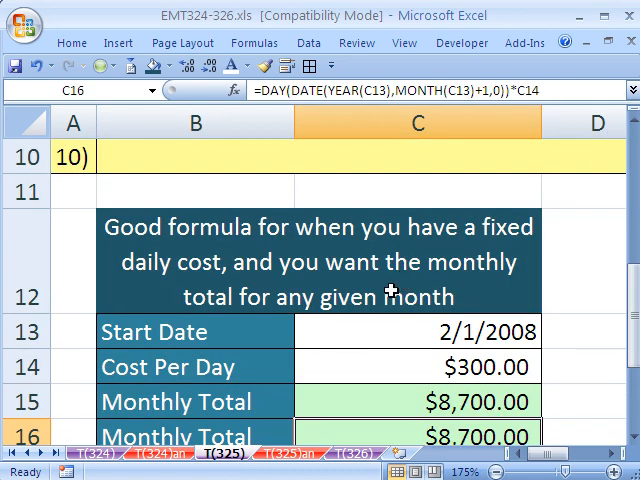
click(418, 332)
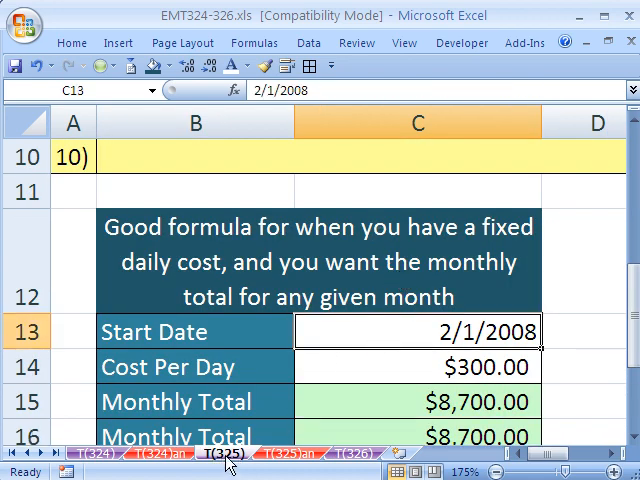
click(332, 454)
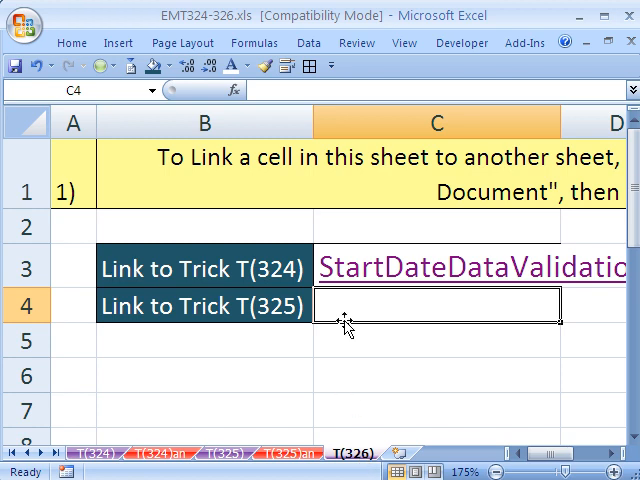
- Enter 'Start Date For Cost Formula' in C4 and link it to sheet T(325)
text(StartDateDataValidation)
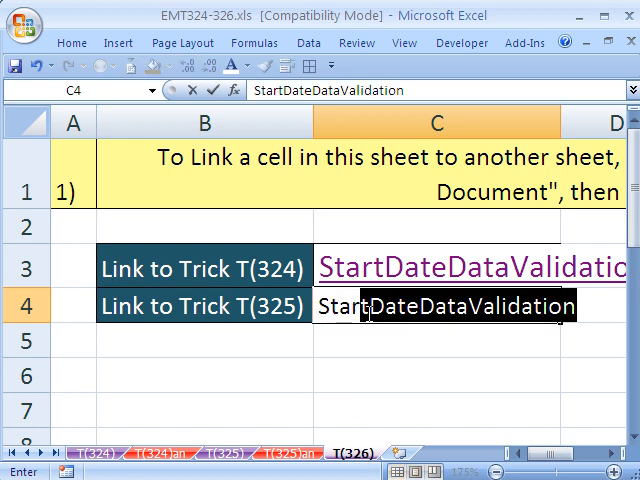
text(Start Date For C)
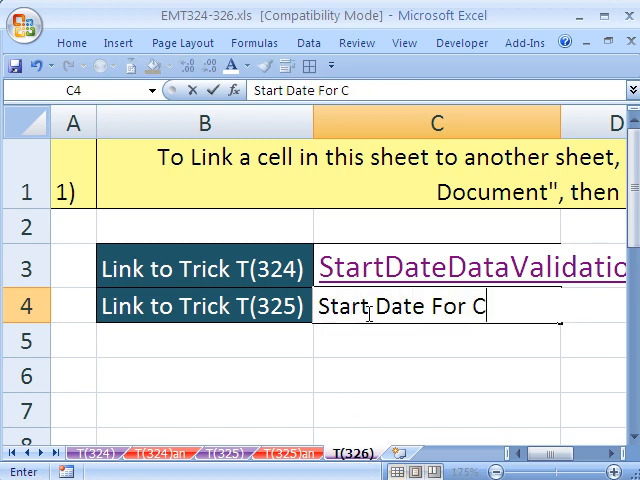
text(ost Formula)
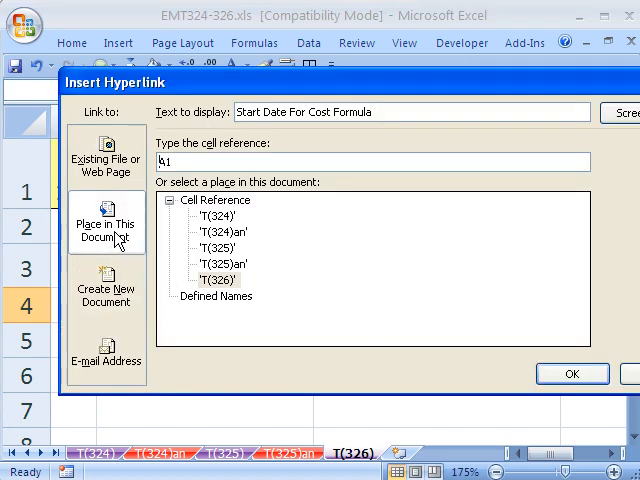
click(216, 246)
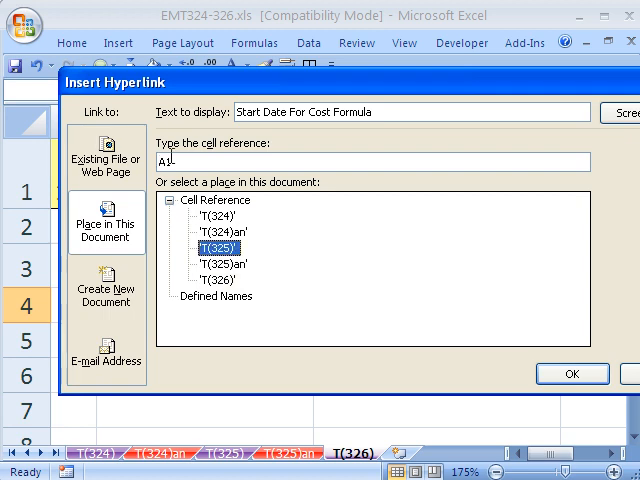
click(570, 372)
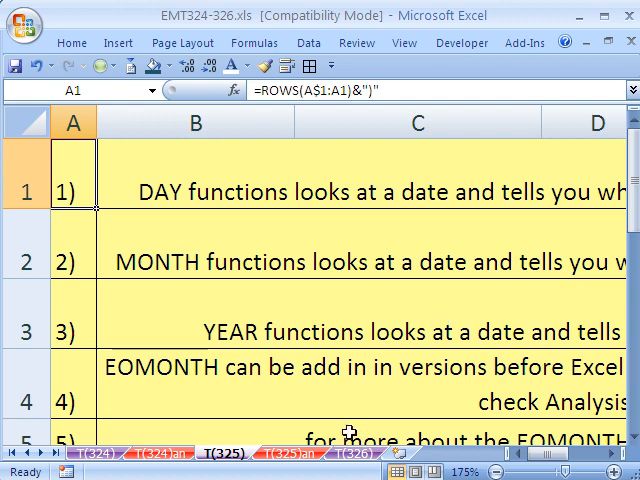
- Scroll on sheet T(326) to view the links in C3 and C4
scroll(down, 3)
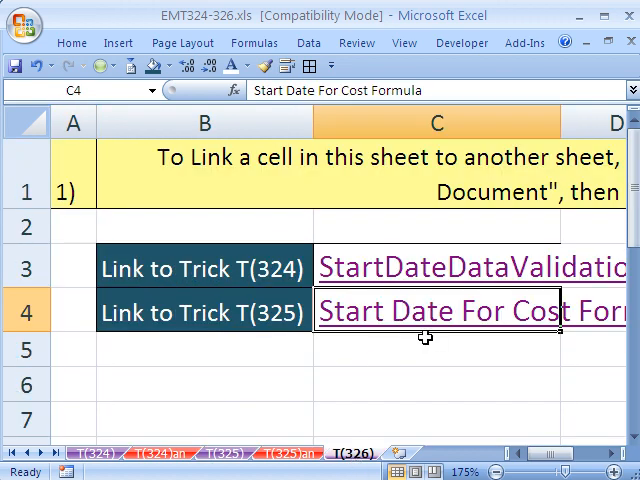
mouse_move(378, 270)
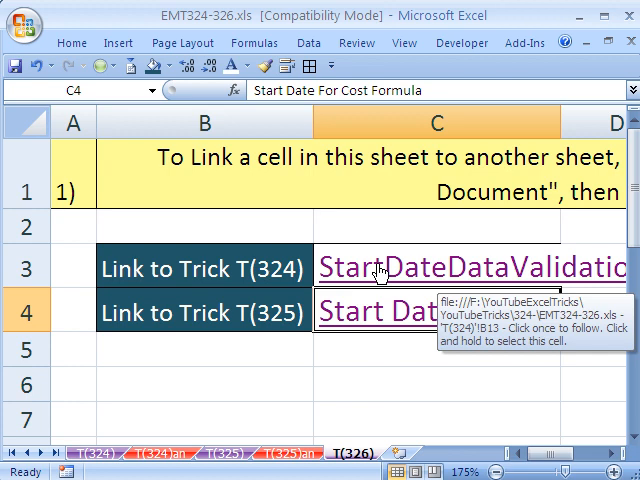